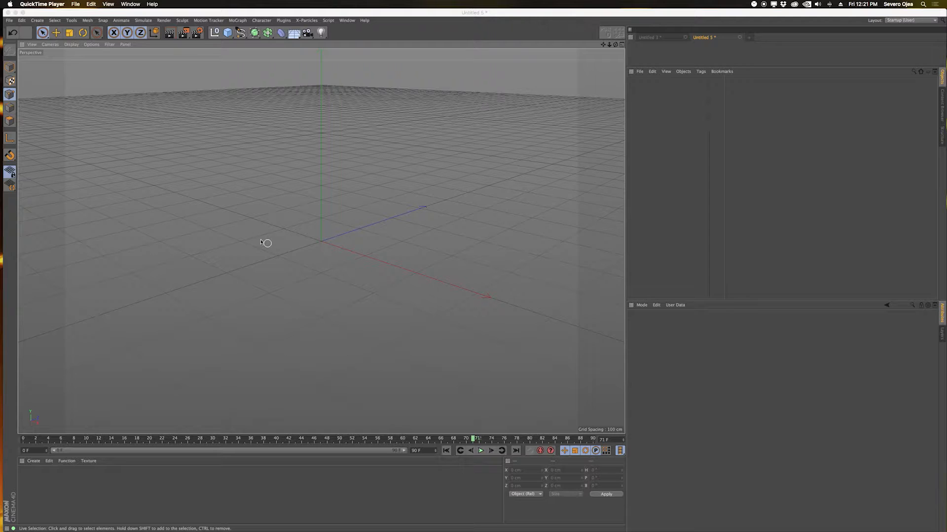
pyautogui.moveTo(251, 245)
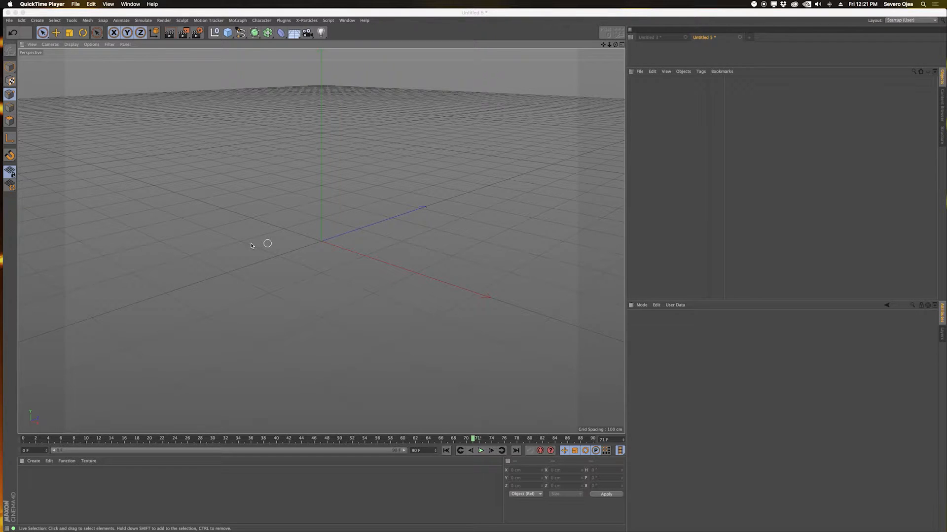
pyautogui.moveTo(240, 247)
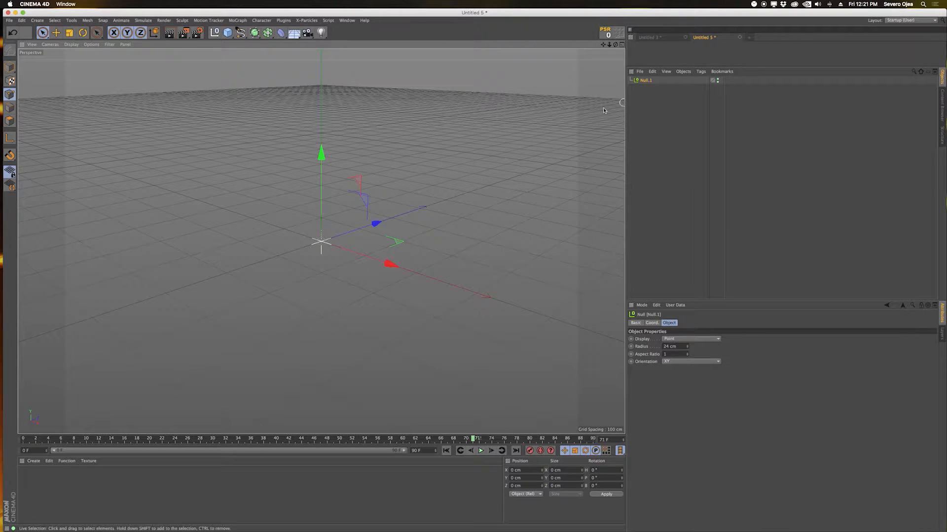
pyautogui.moveTo(323, 250)
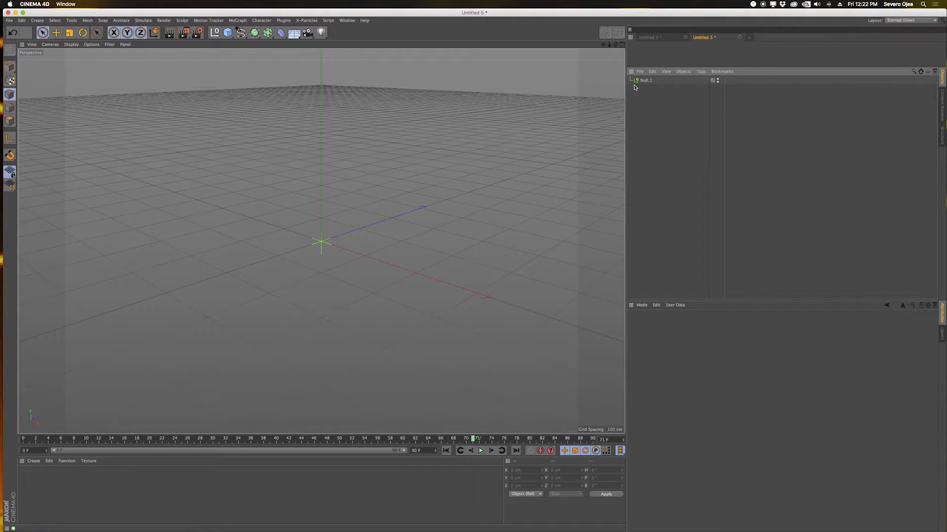
# Step: Select Null.1, review its Basic and Object tabs, and set them as default
pyautogui.click(645, 79)
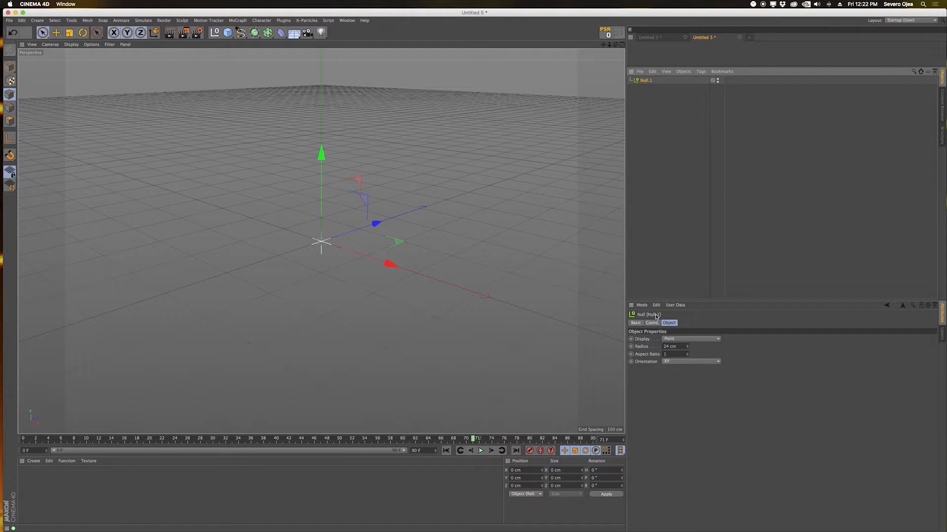
pyautogui.click(635, 323)
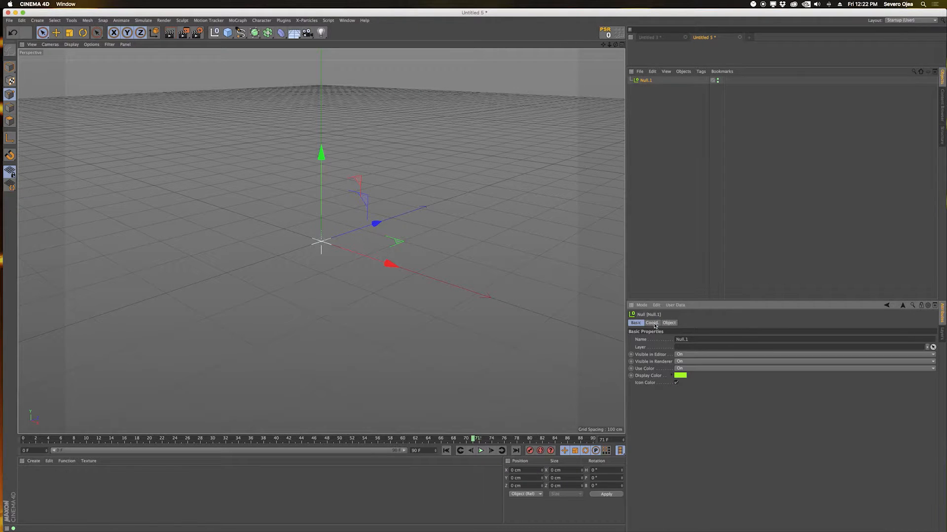
pyautogui.click(668, 322)
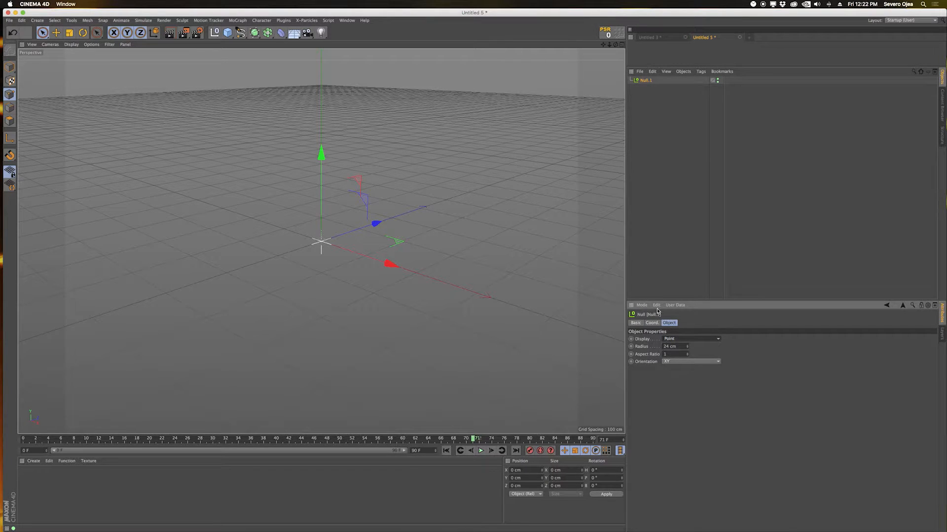
pyautogui.click(656, 305)
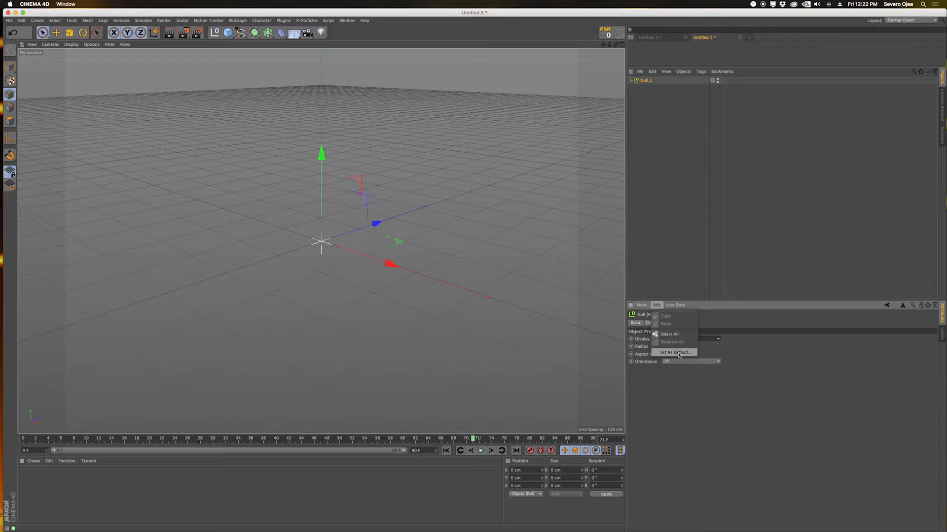
pyautogui.click(674, 353)
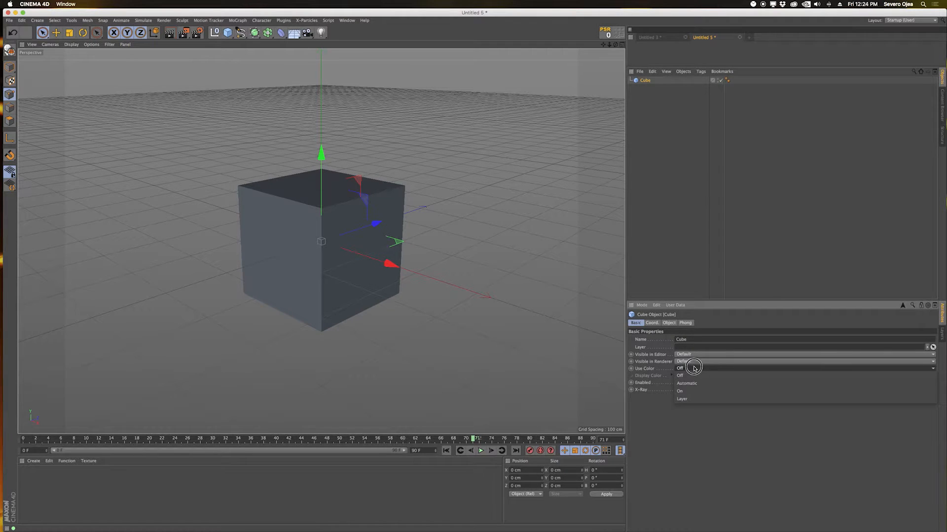
# Step: Turn on the Cube's white display colour, then set size 100 cm and 20 segments
pyautogui.click(680, 391)
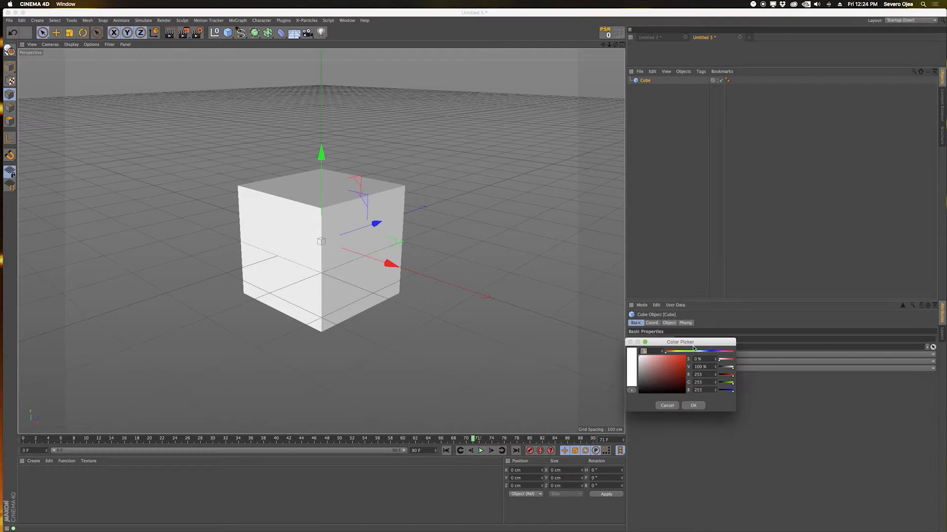
pyautogui.click(651, 323)
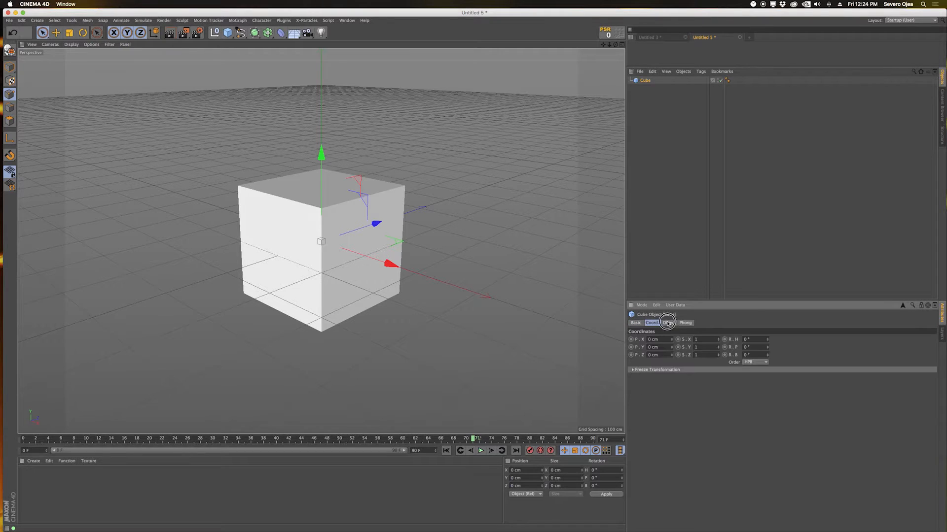
pyautogui.click(668, 323)
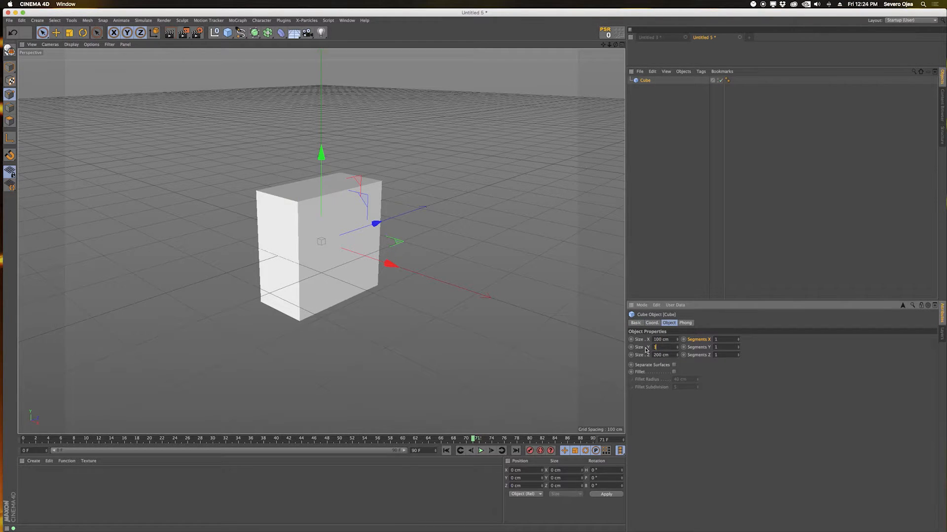
pyautogui.write('100 cm')
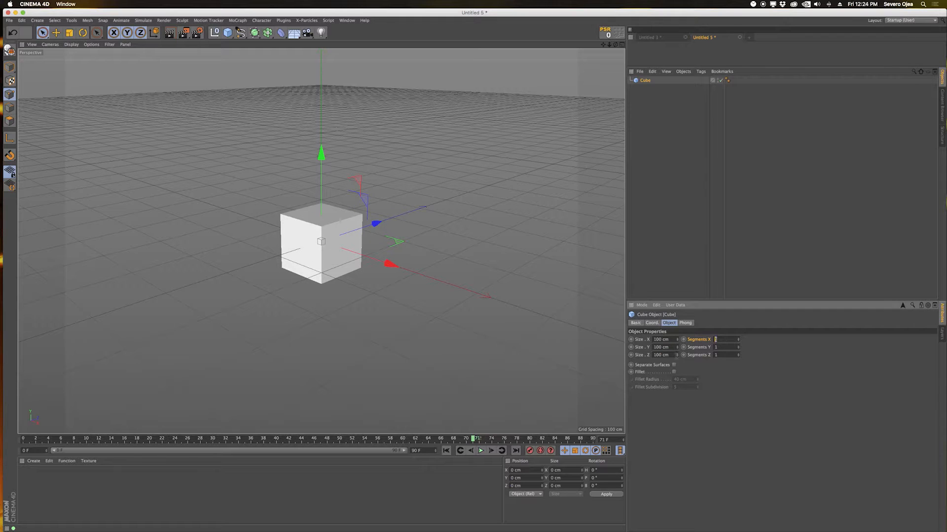
pyautogui.write('20')
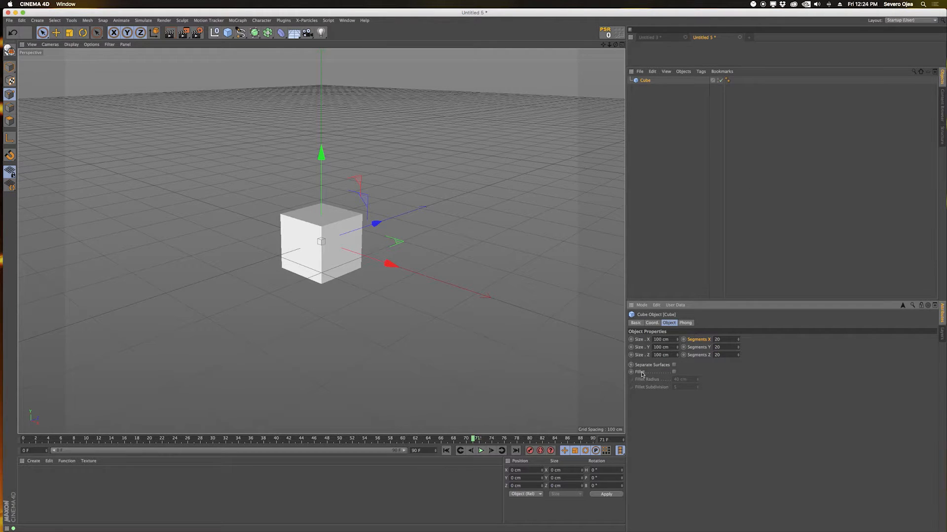
pyautogui.click(674, 372)
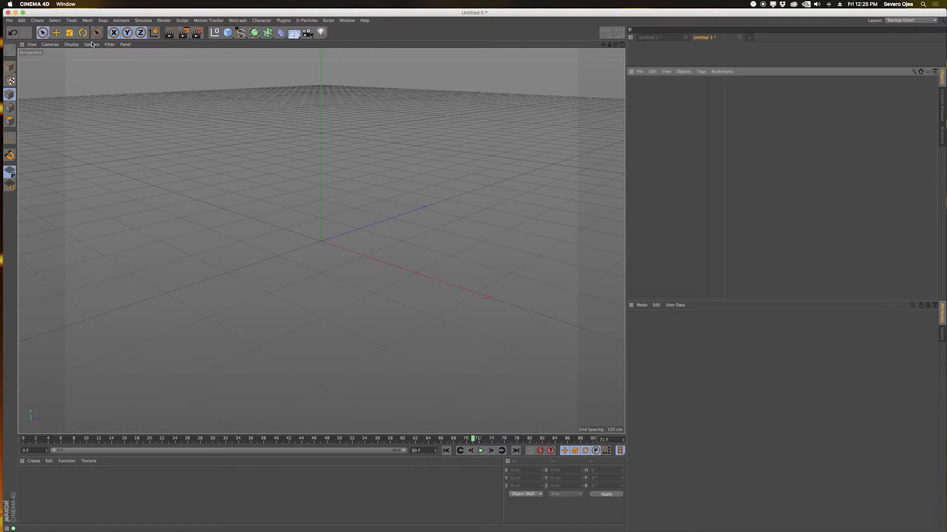
# Step: Activate Live Selection and show its Modeling Axis tab
pyautogui.click(43, 32)
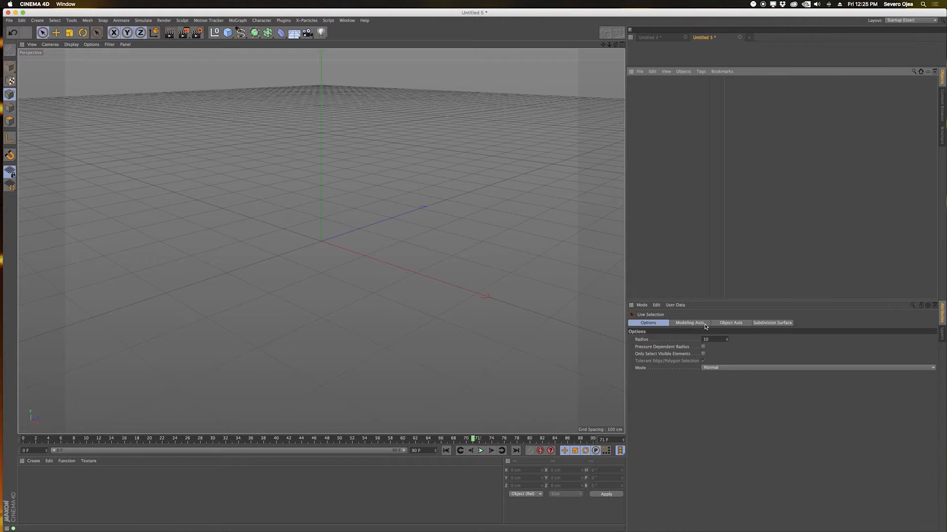
pyautogui.click(689, 323)
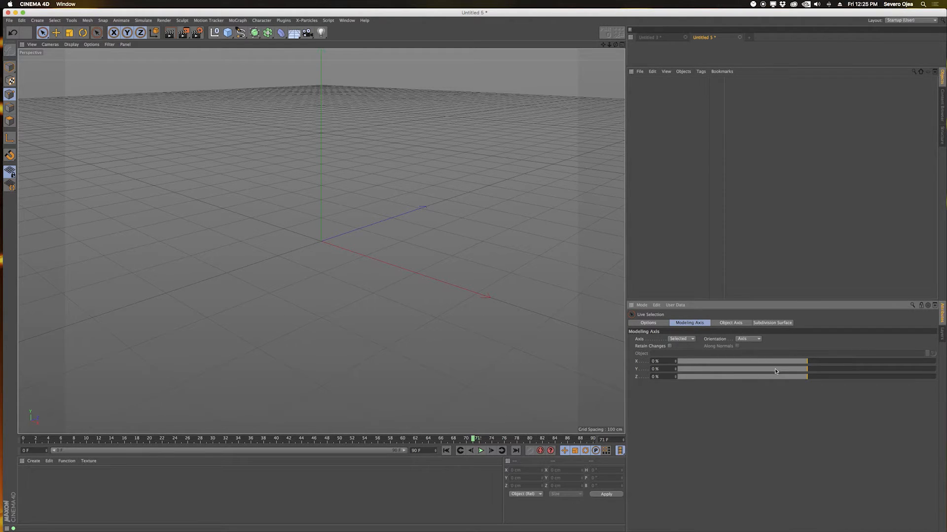
pyautogui.moveTo(764, 291)
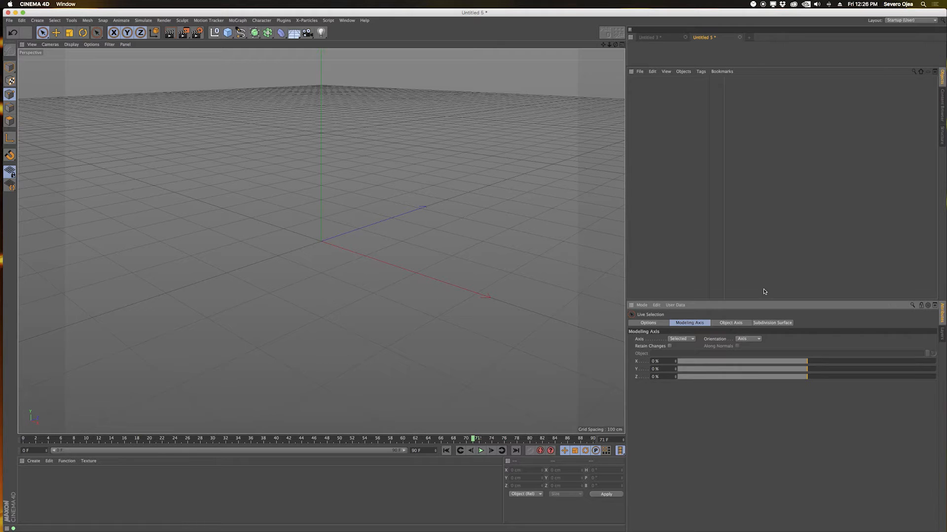
pyautogui.moveTo(723, 329)
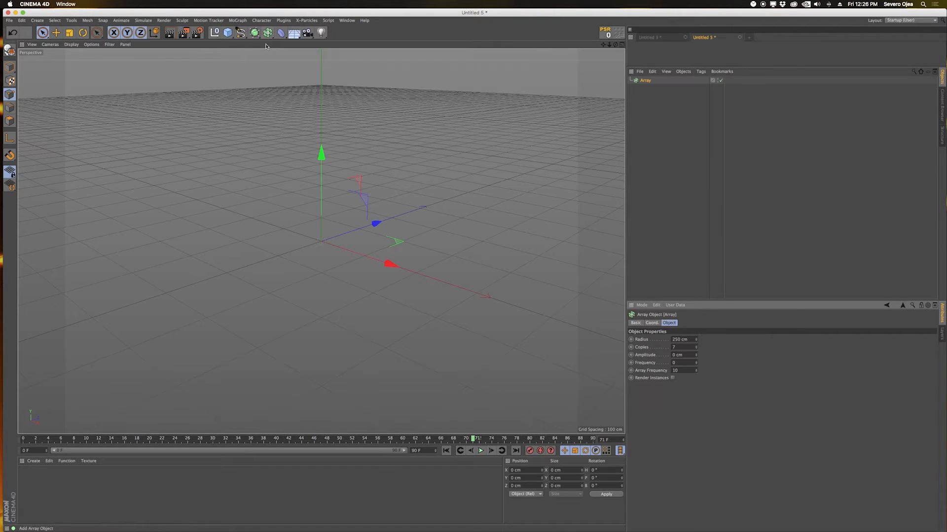
# Step: Review the Cloner's Object tab in linear mode with 10 clones
pyautogui.click(656, 304)
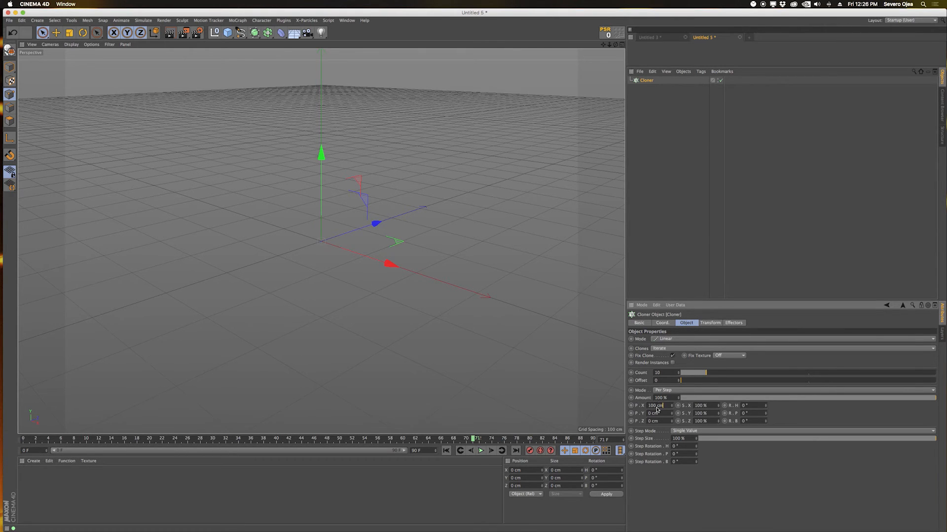
# Step: Add a Polygon under the Cloner to test it, then delete the objects
pyautogui.click(228, 32)
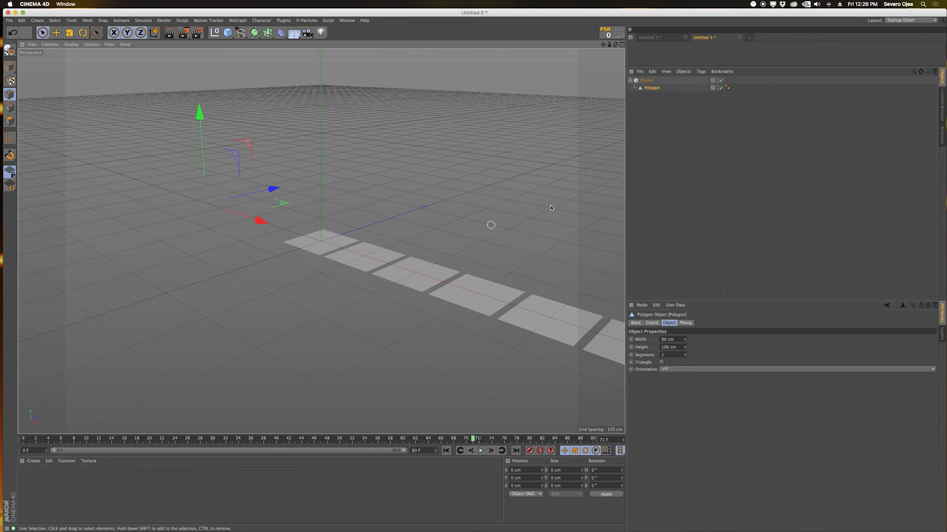
pyautogui.click(646, 80)
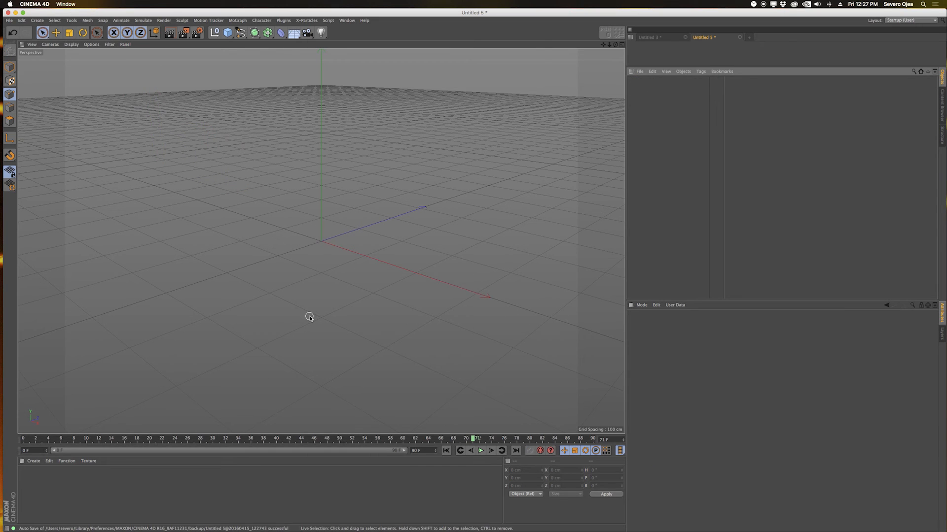
pyautogui.moveTo(320, 318)
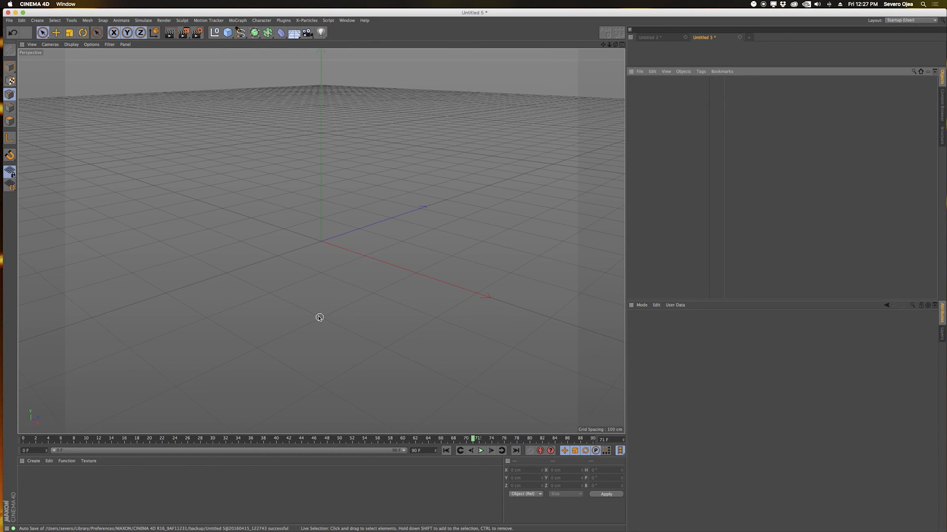
pyautogui.moveTo(317, 322)
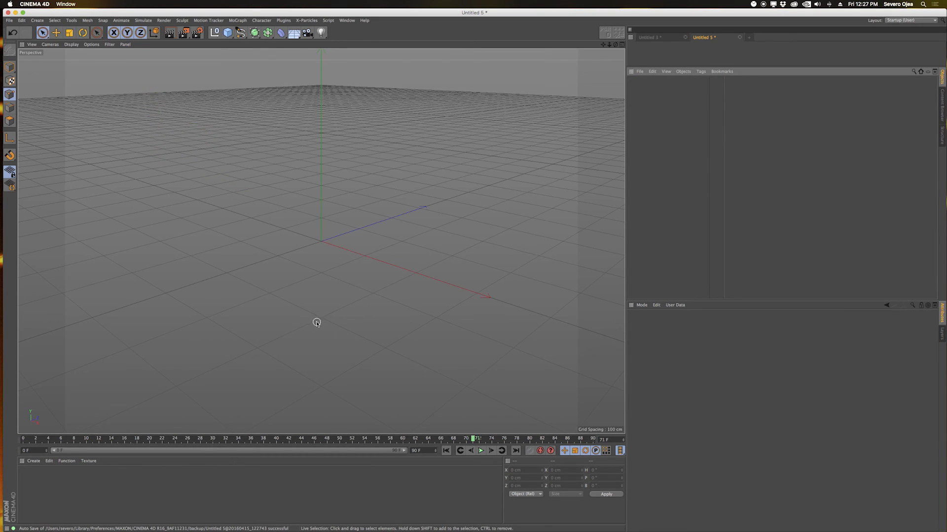